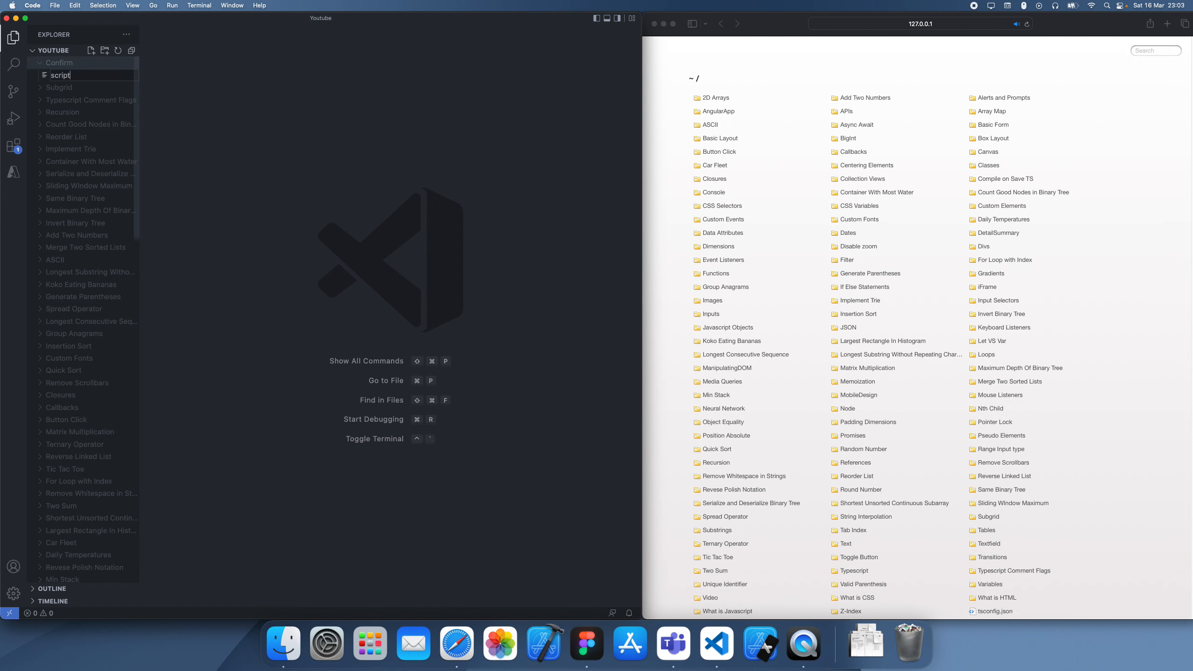
- Create index.html in the Confirm folder with the basic HTML boilerplate
text(index.hgtml)
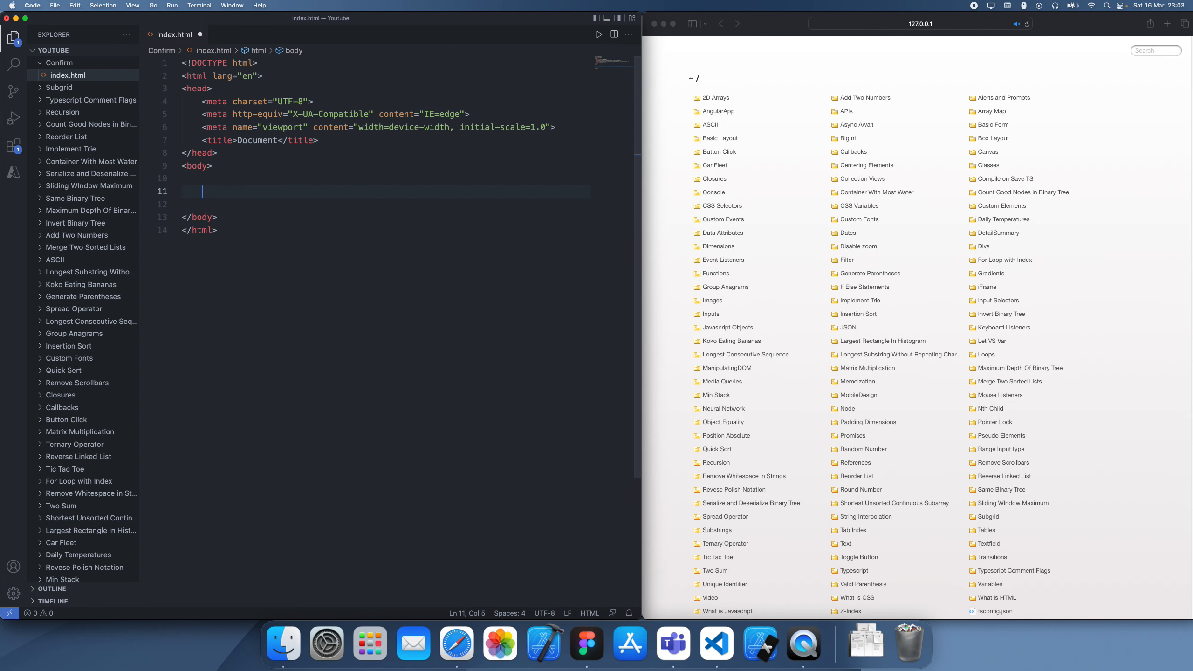
- Add a button with id="button" and link script.js with defer in the head
text(buttojn)
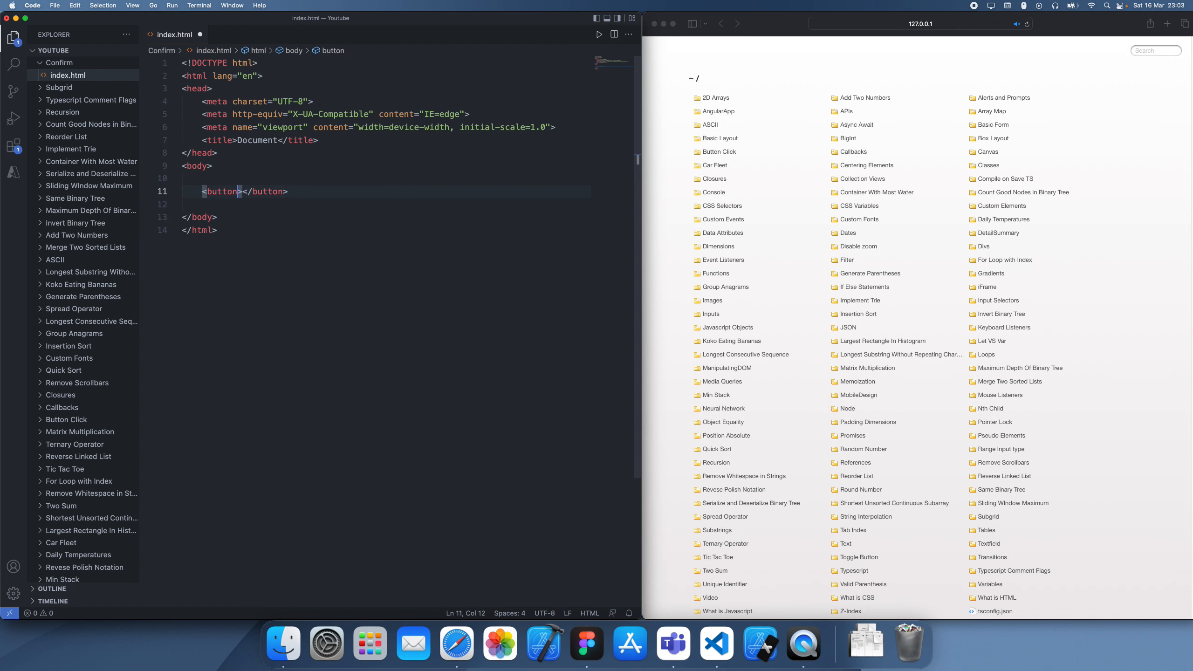
text(id="button")
text(script.js)
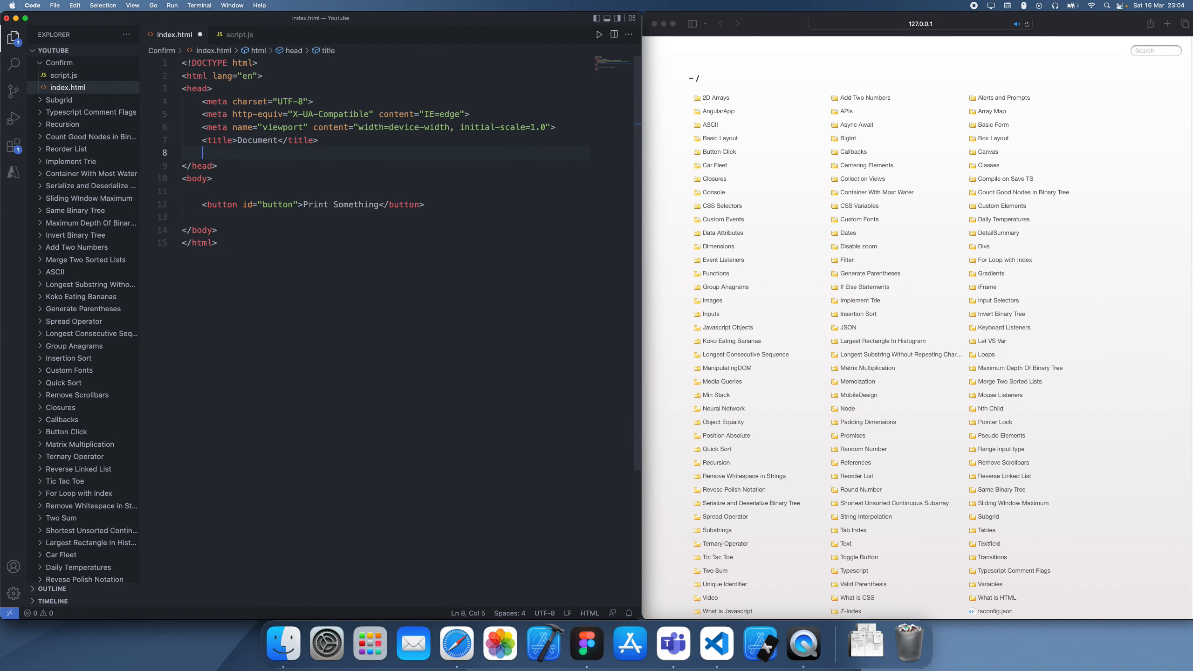
text(<script src="script"></script>)
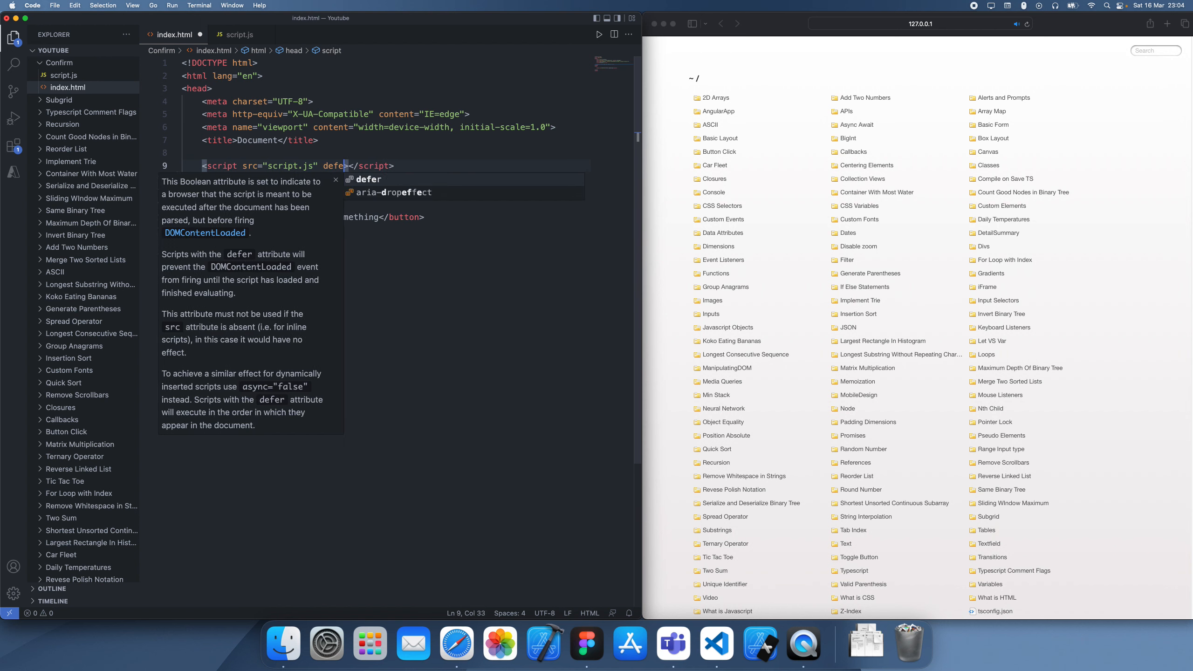
- Change the button label from Print Something to Delete Something
click(403, 217)
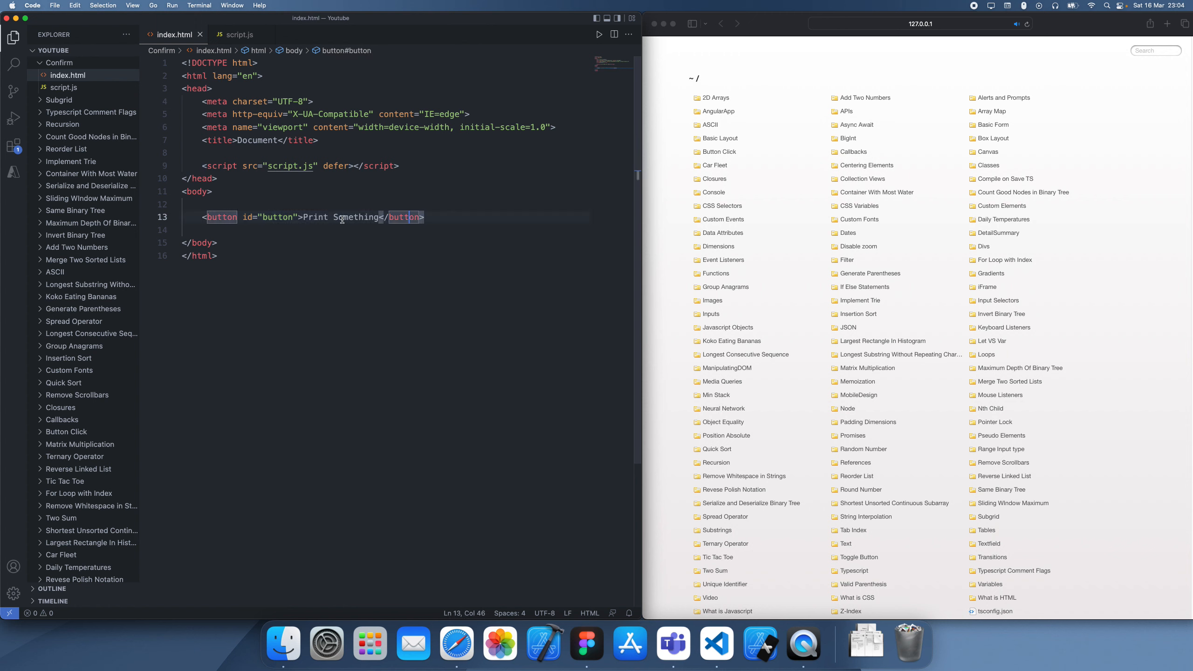
text(DElete)
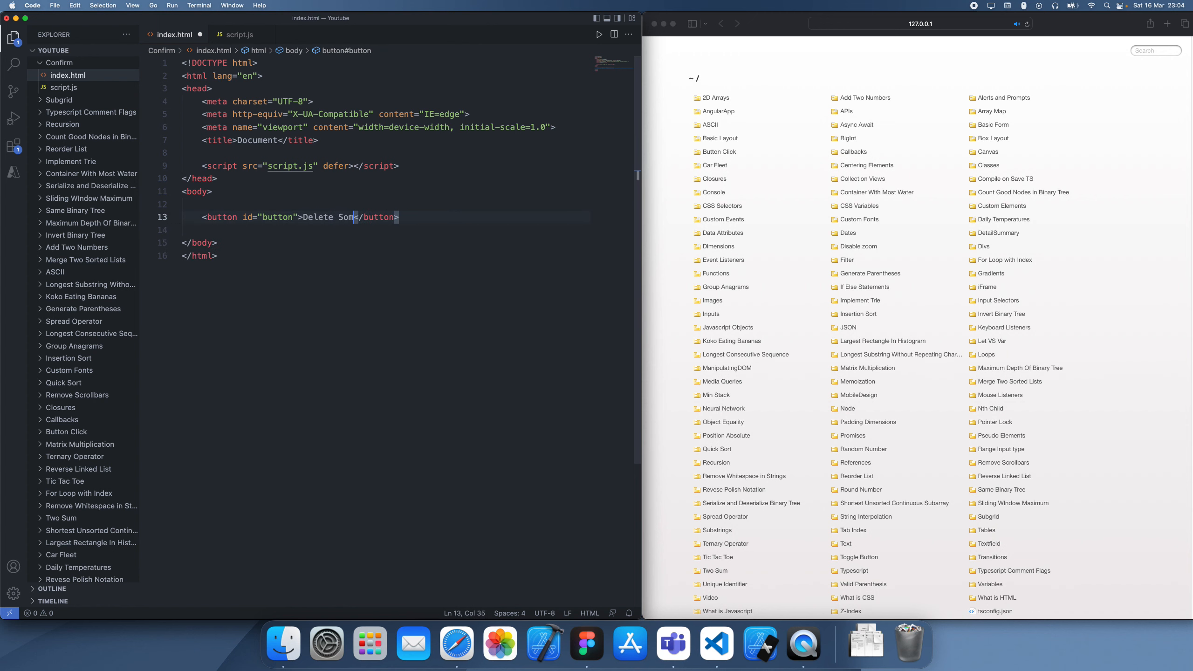
text(ething)
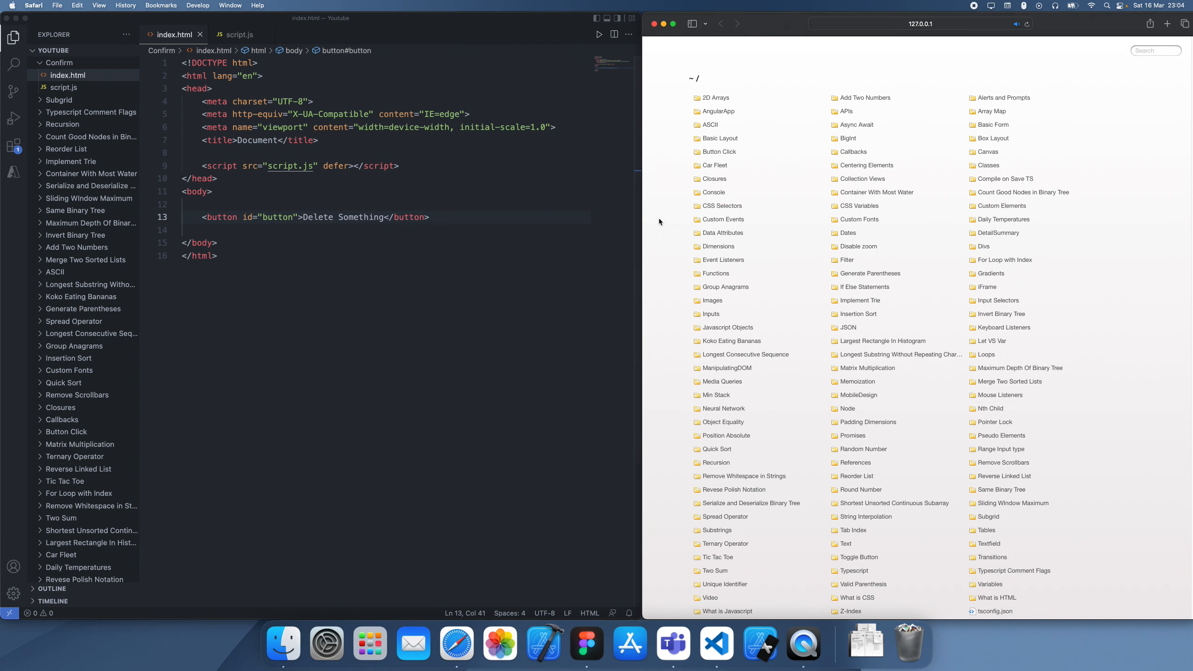
- Reload the localhost page in Safari to show the Delete Something button
click(862, 178)
text(const button = d)
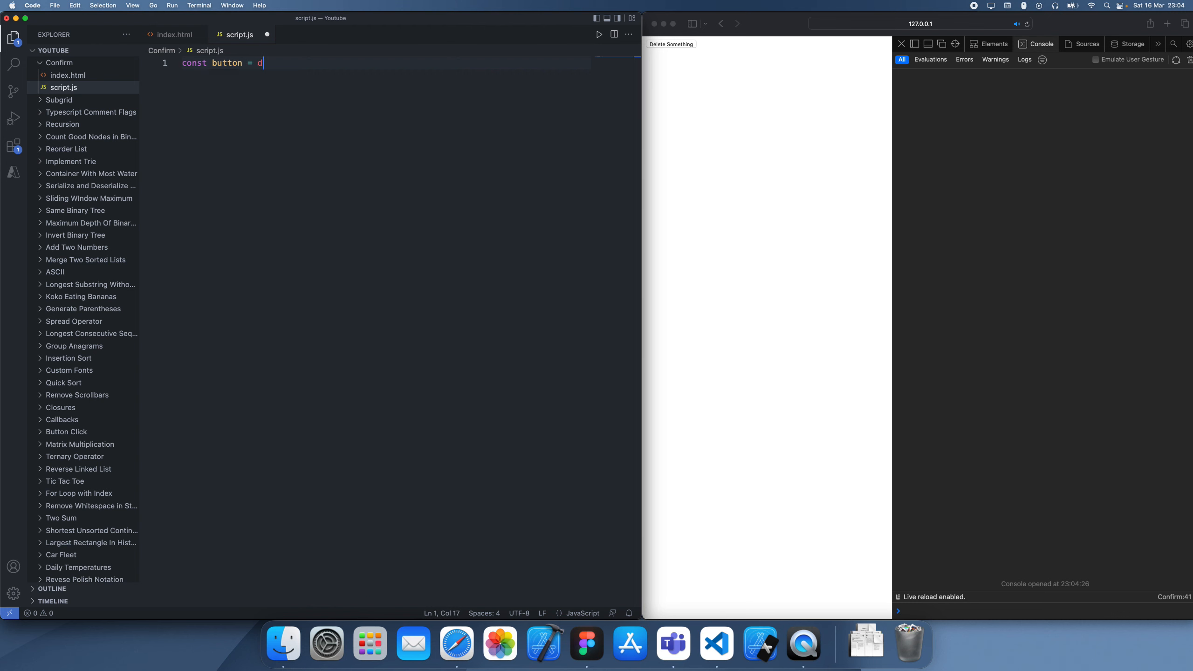
- Get the button via document.getElementById("button") and log "Deleted item" in its onclick handler
text(ocument.getElementById(""))
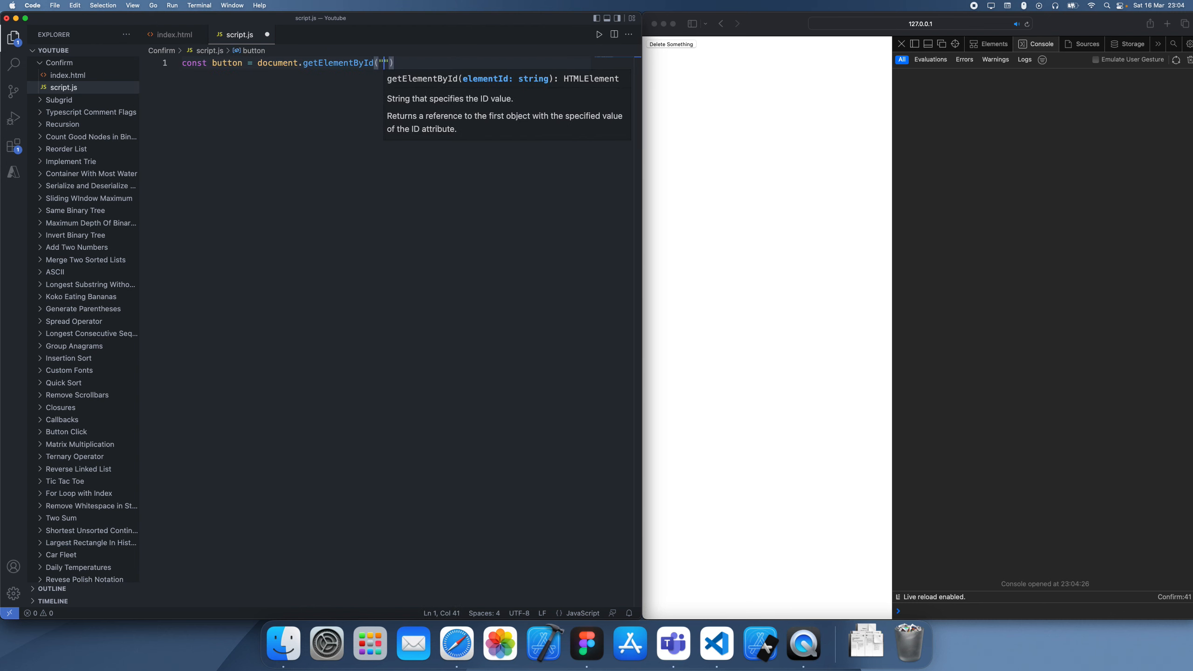
text(button;)
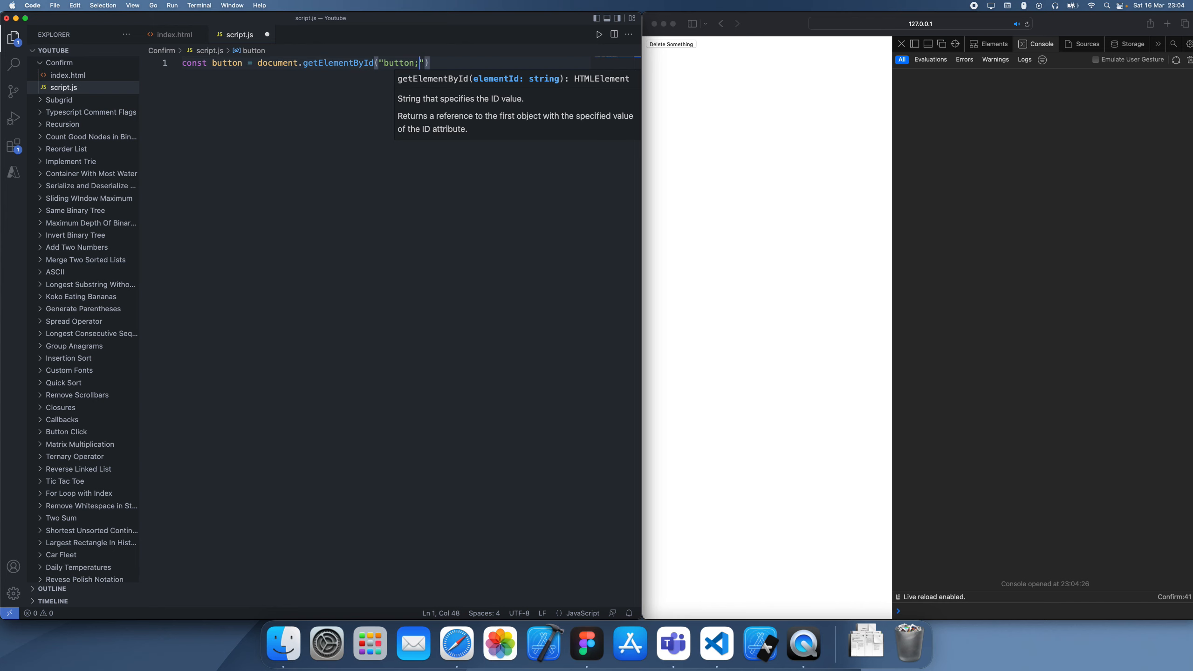
text(button.onclick = () => {)
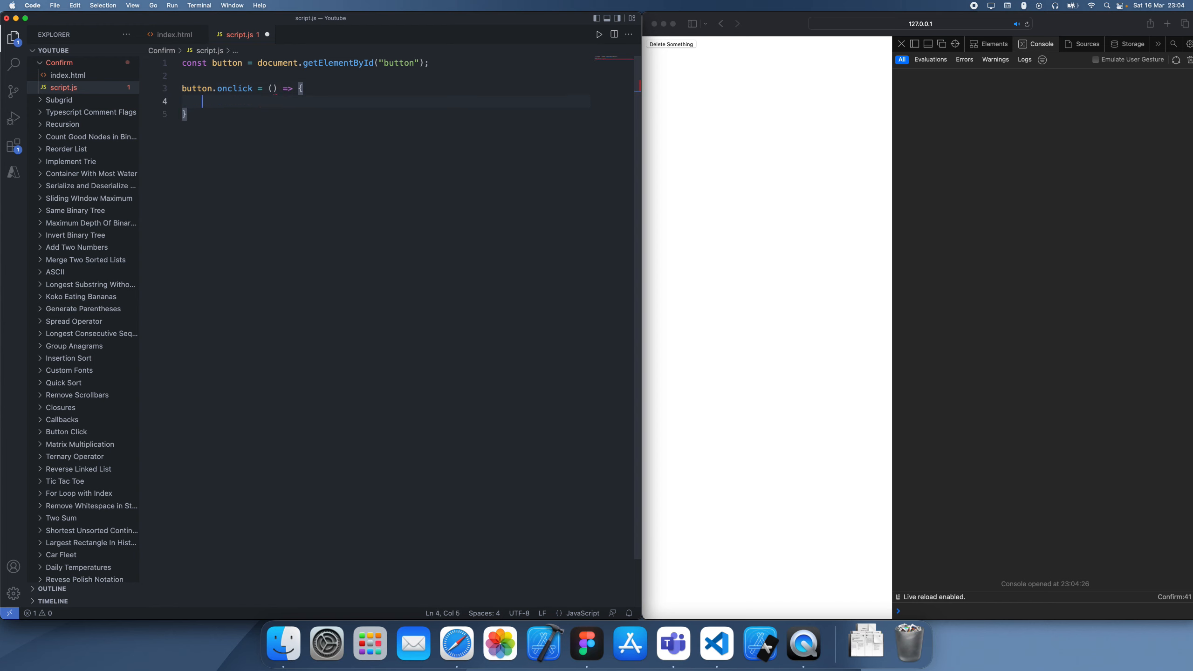
text(console.log("Deleted item");)
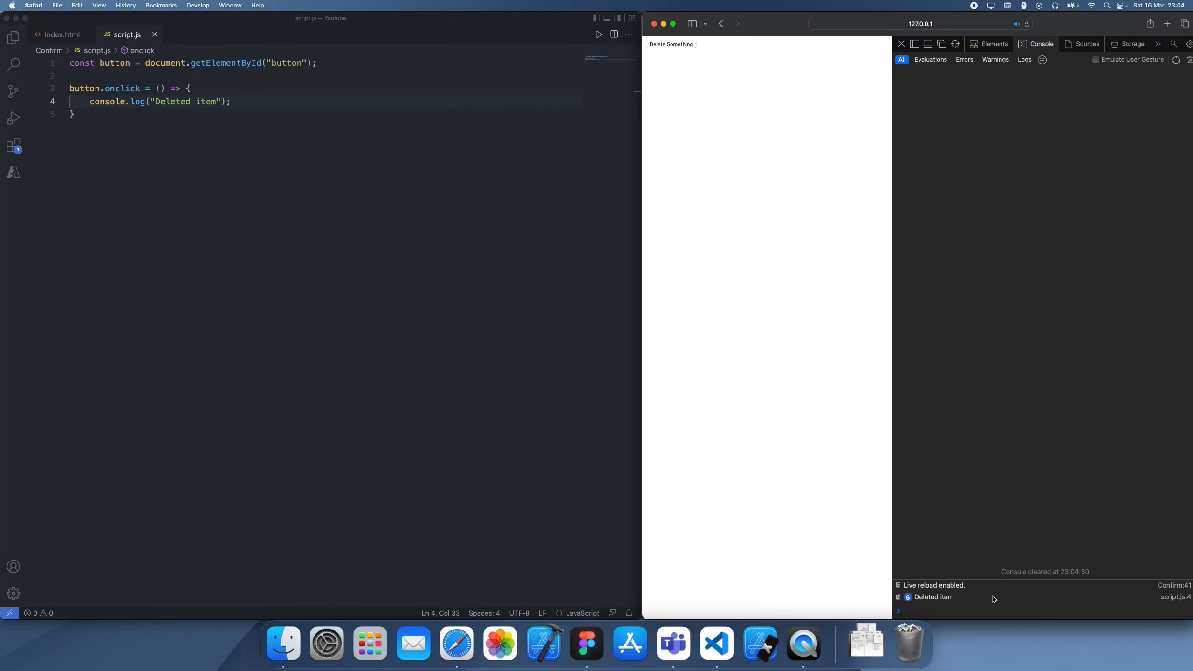
- Return to editing script.js after confirming the click logs Deleted item
click(284, 97)
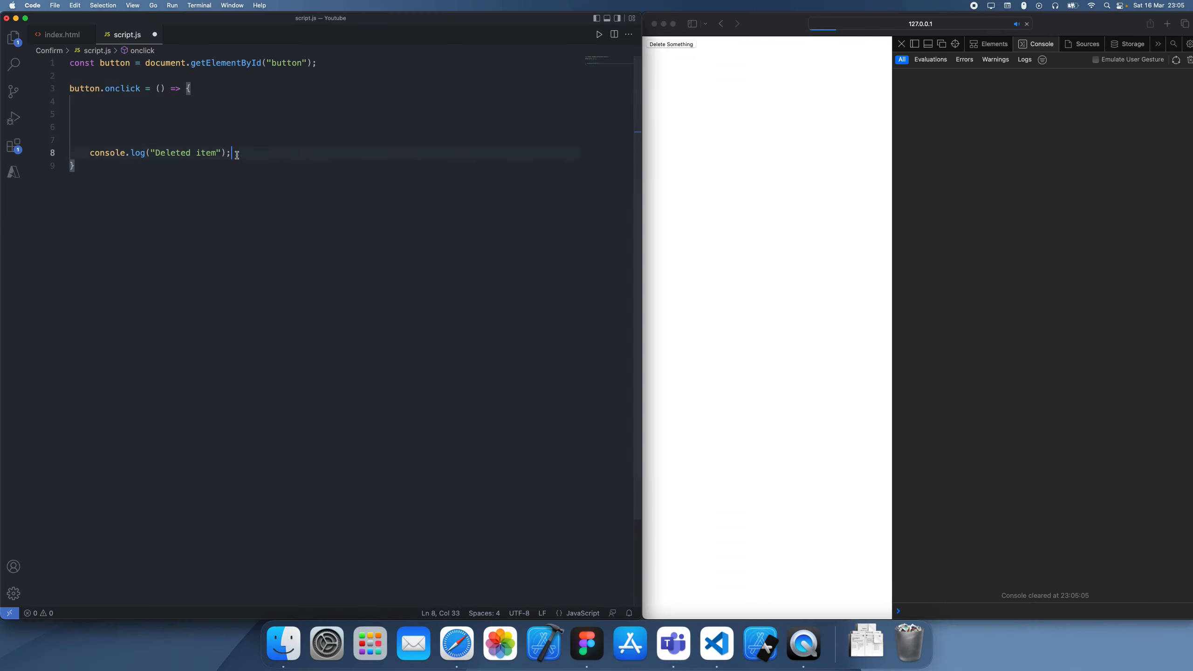
- Store window.confirm("Are you sure you want to delete this item?") in a confirm constant inside onclick
text(const confirm = window.con)
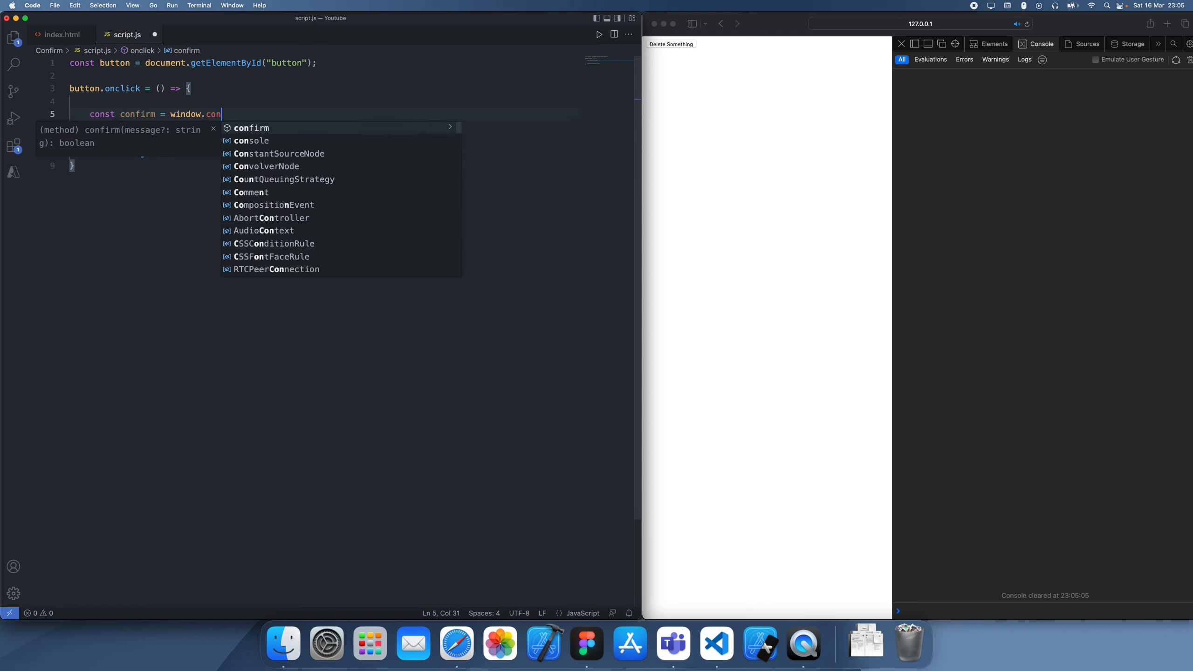
text(firm(""))
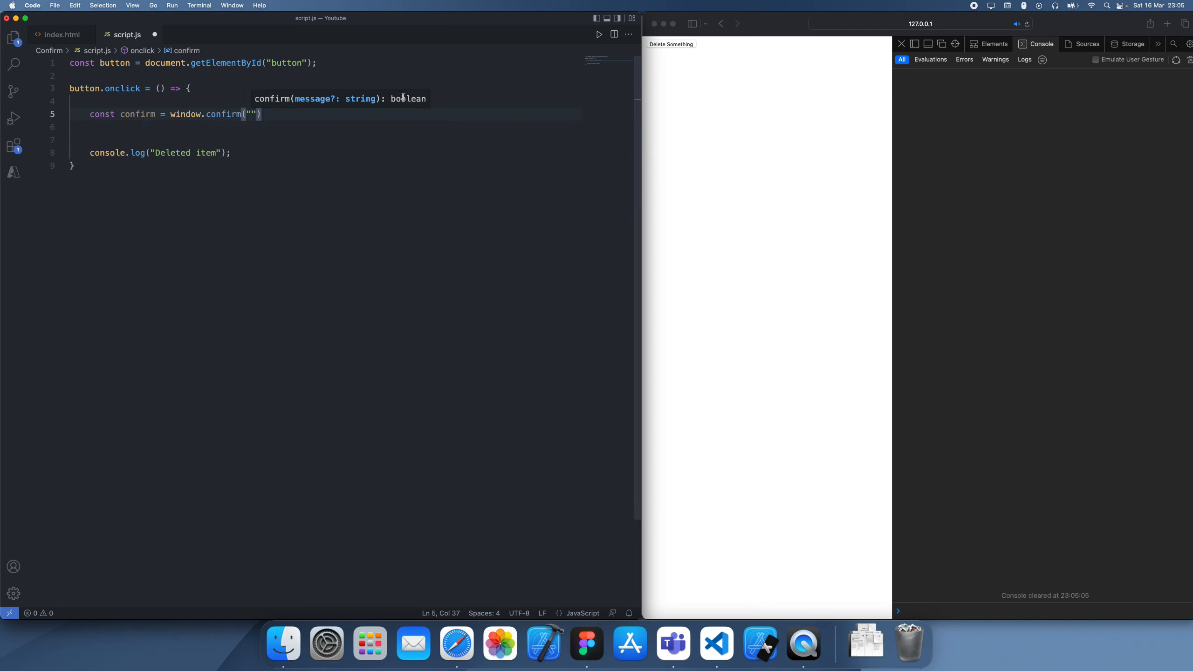
text(Are you sure you want to)
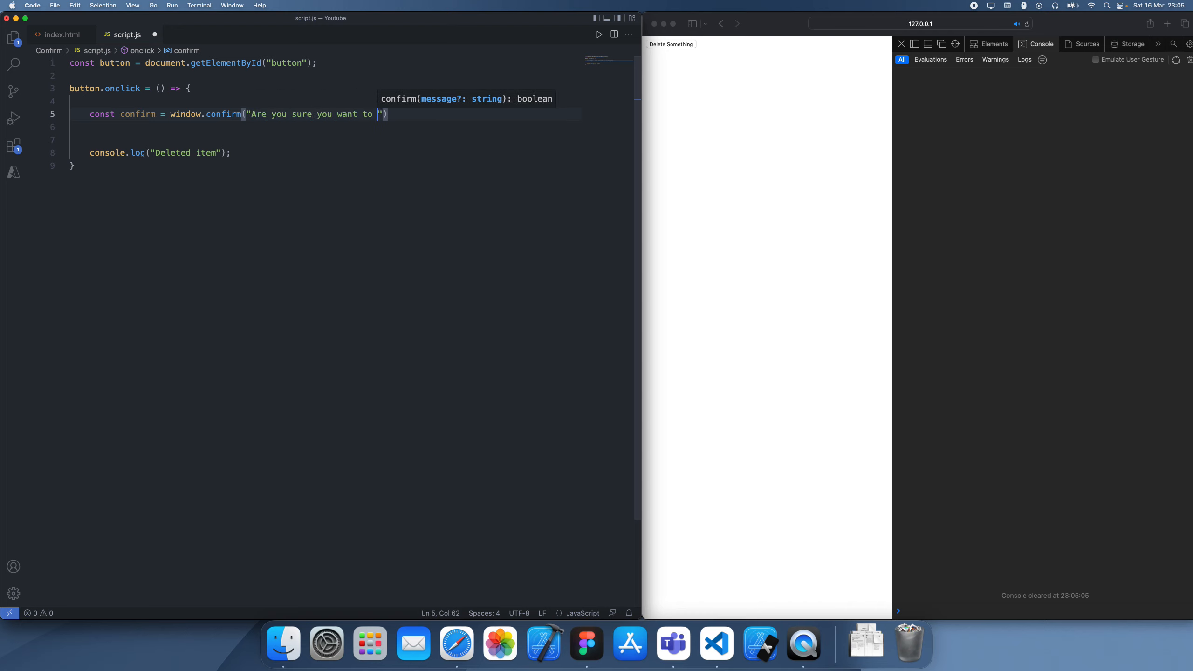
text(delete this item.)
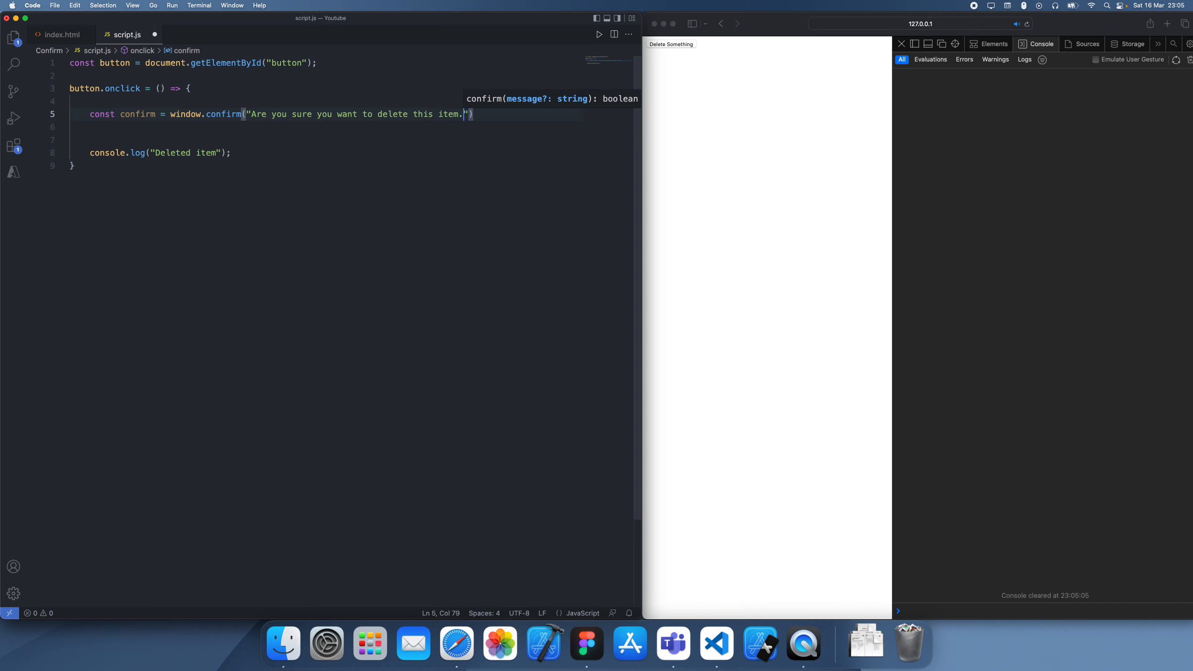
text(>)
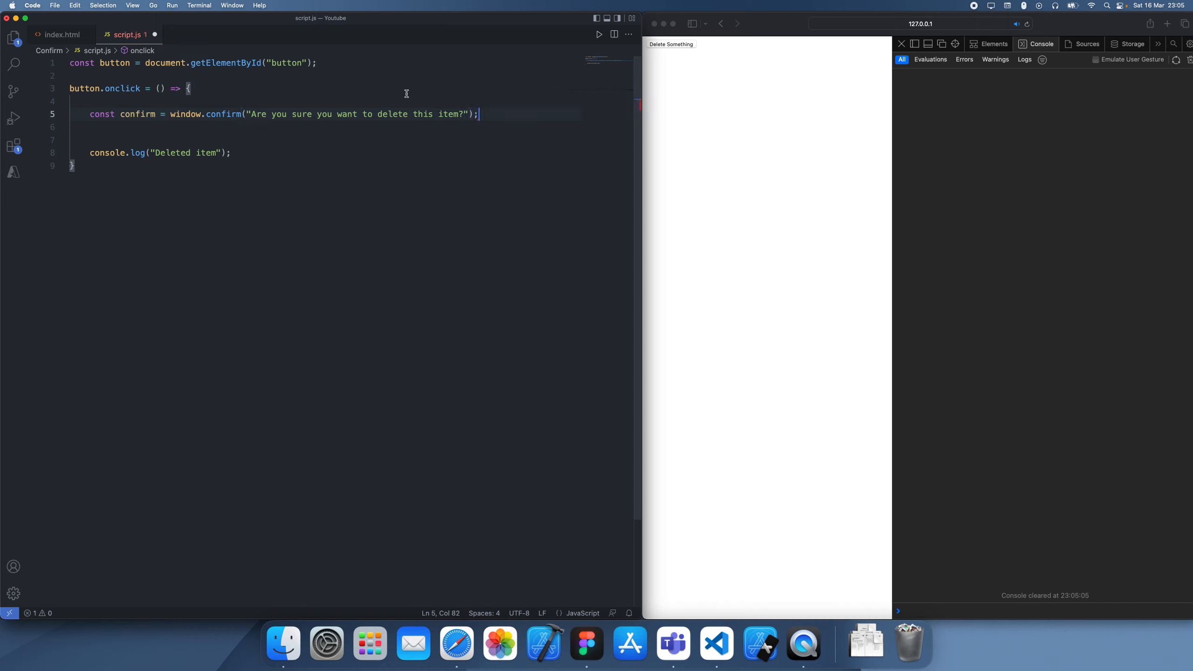
- Wrap the console.log in an if (confirm == true) { ... } block
double_click(138, 114)
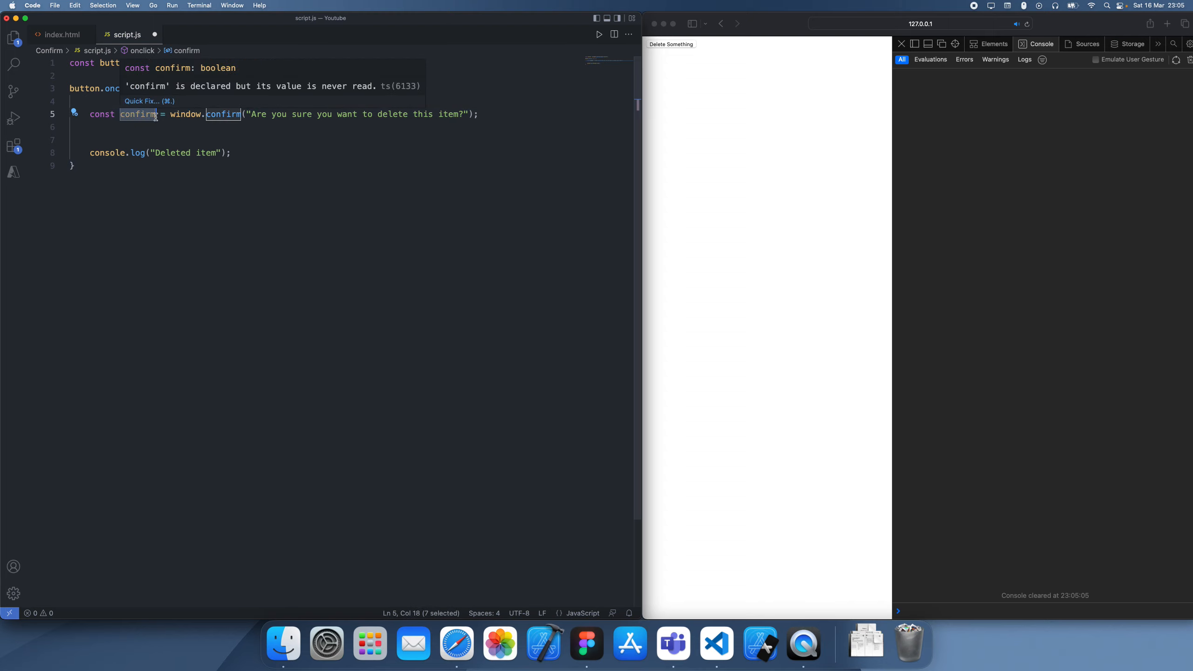
click(237, 127)
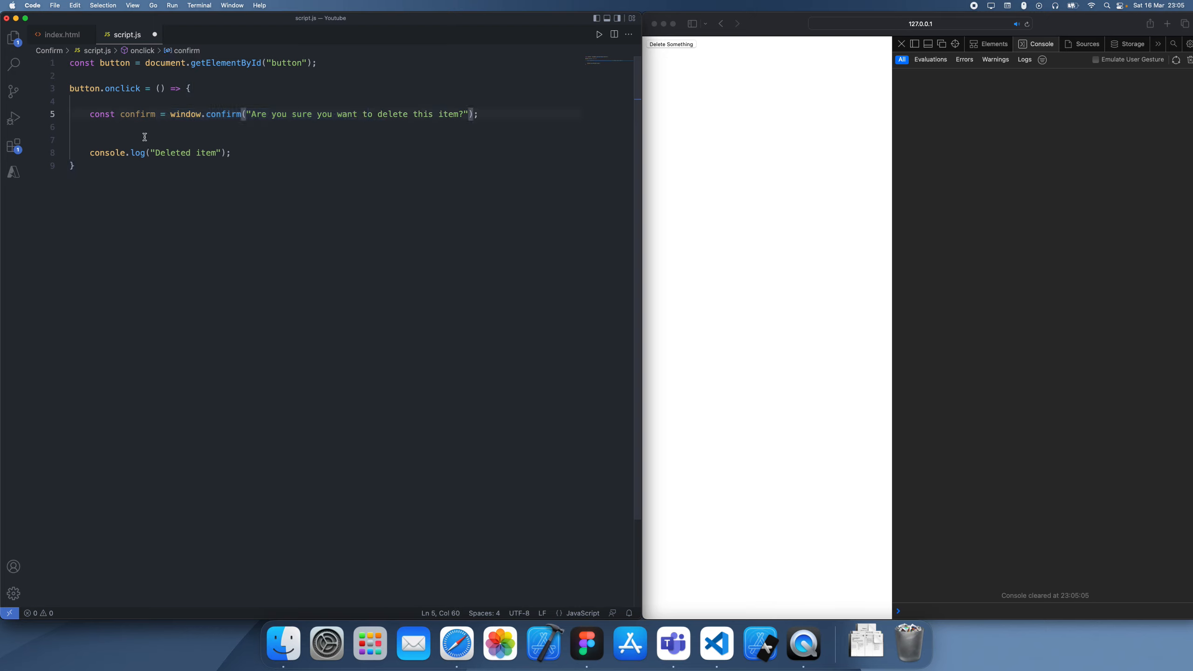
double_click(138, 114)
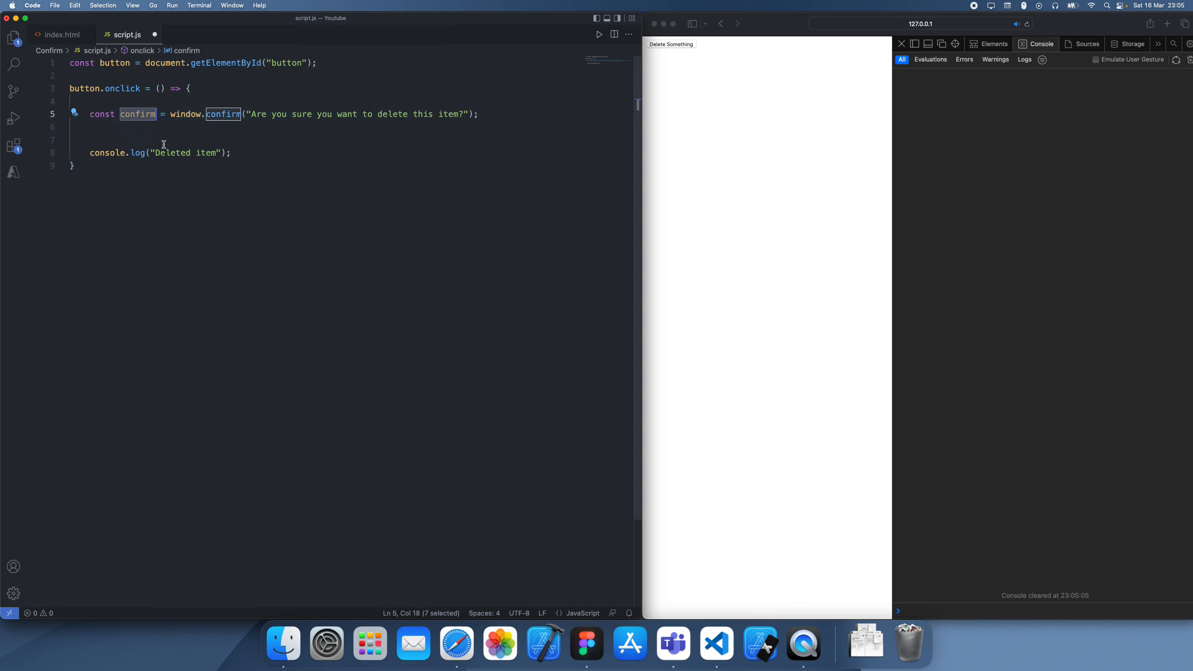
text(if (const)
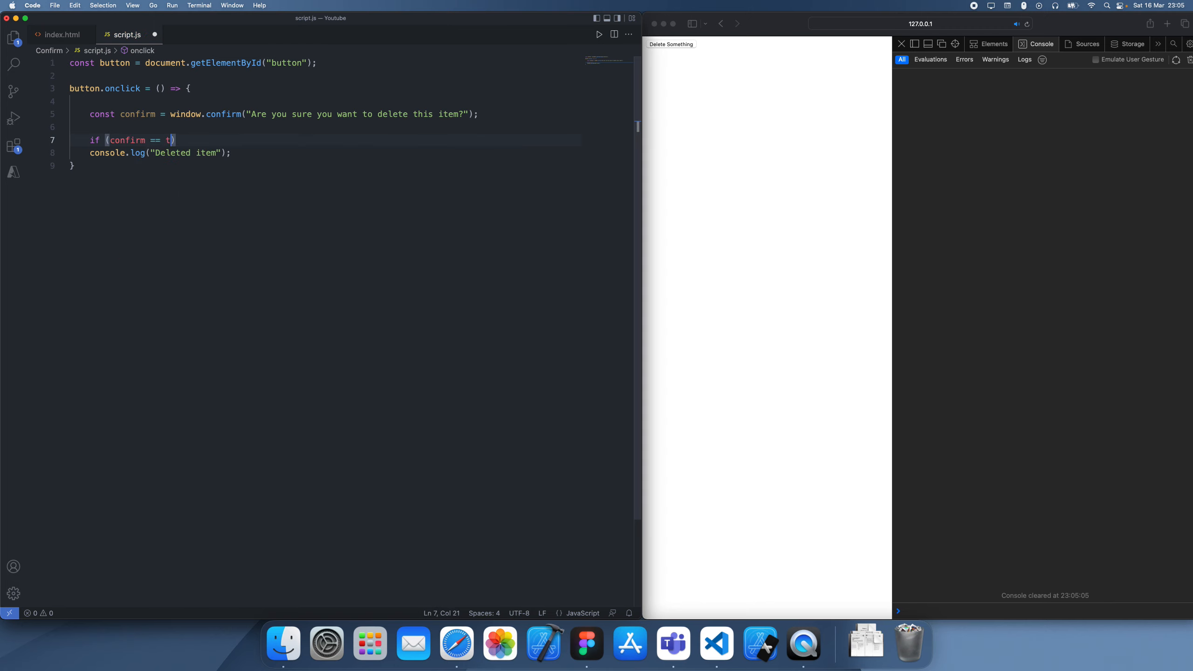
text(rue) {)
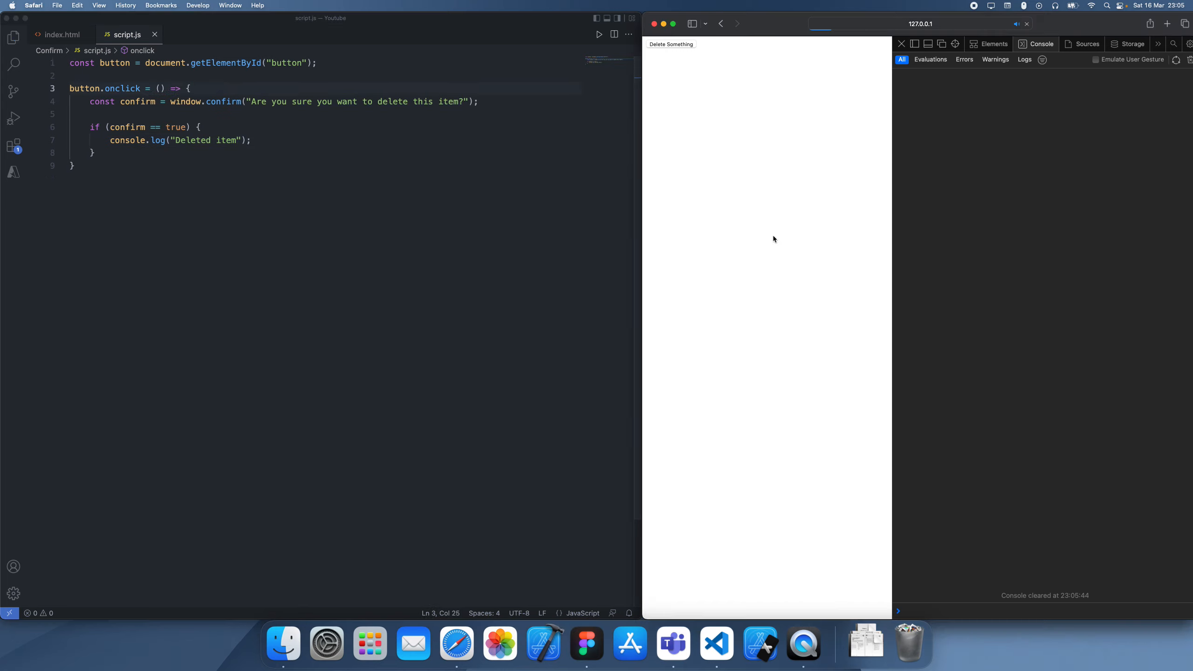
- Cancel the Delete Something prompt (nothing logged), then accept it so Deleted item is logged
click(671, 44)
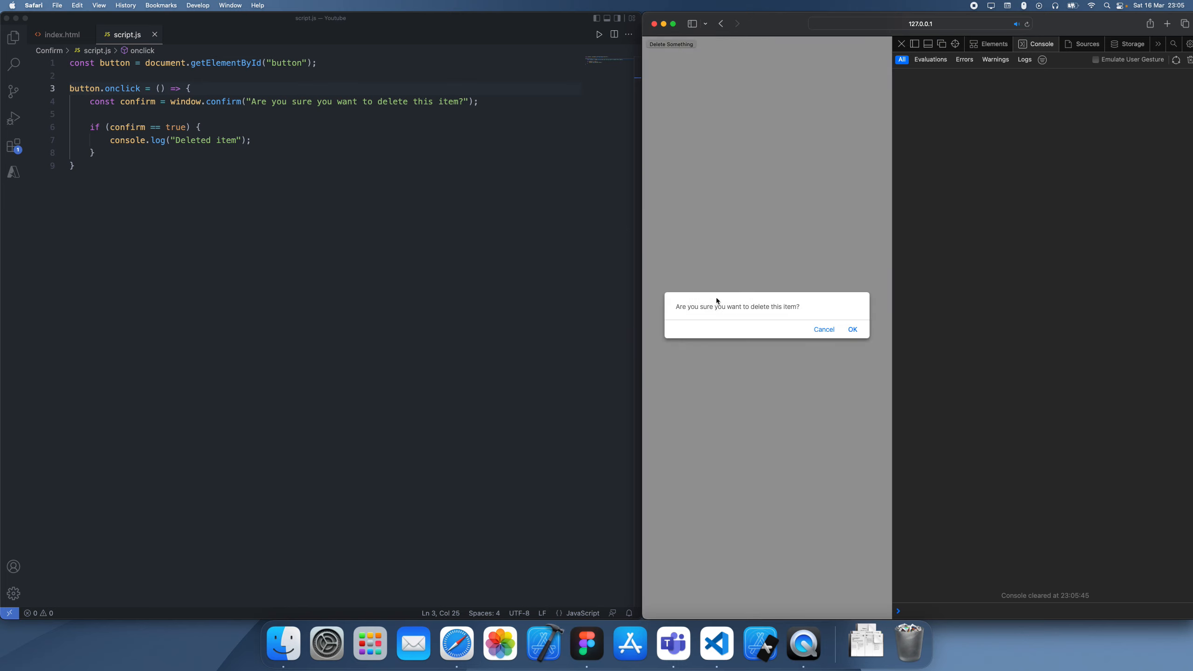
mouse_move(760, 285)
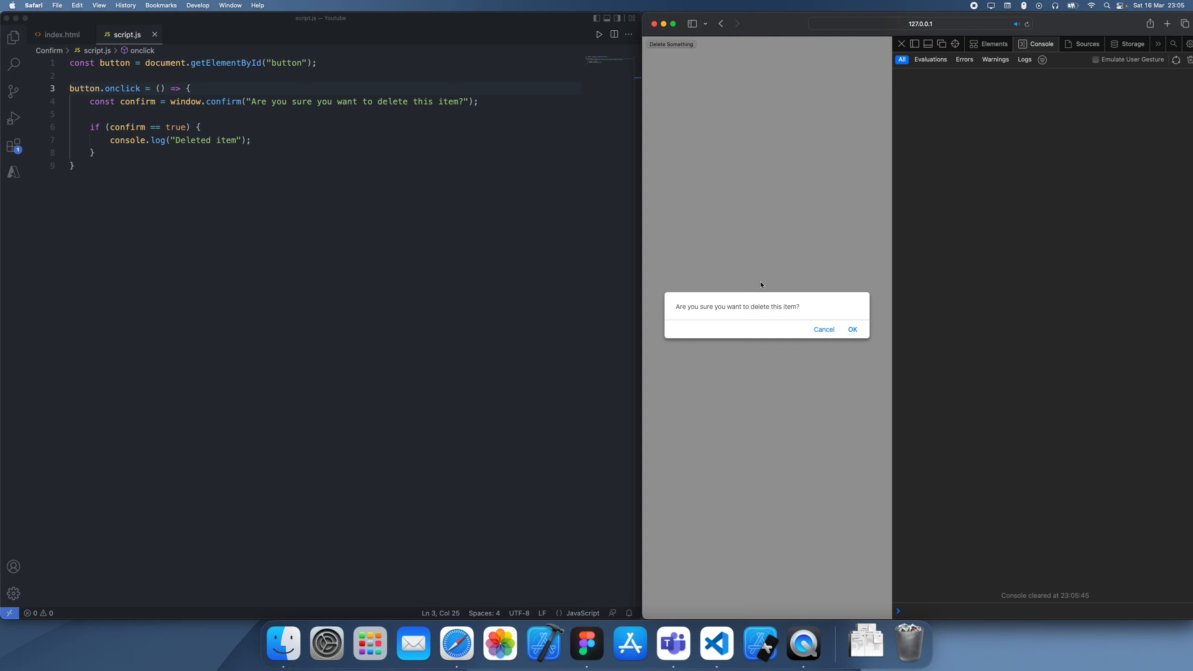
click(852, 329)
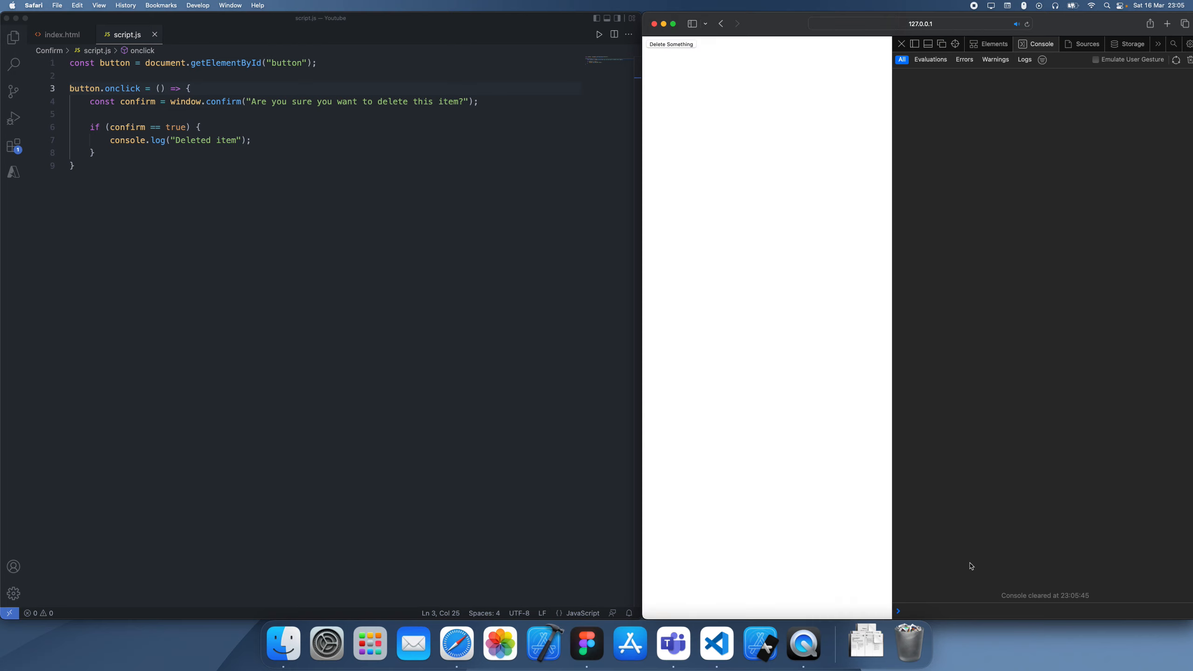
mouse_move(673, 43)
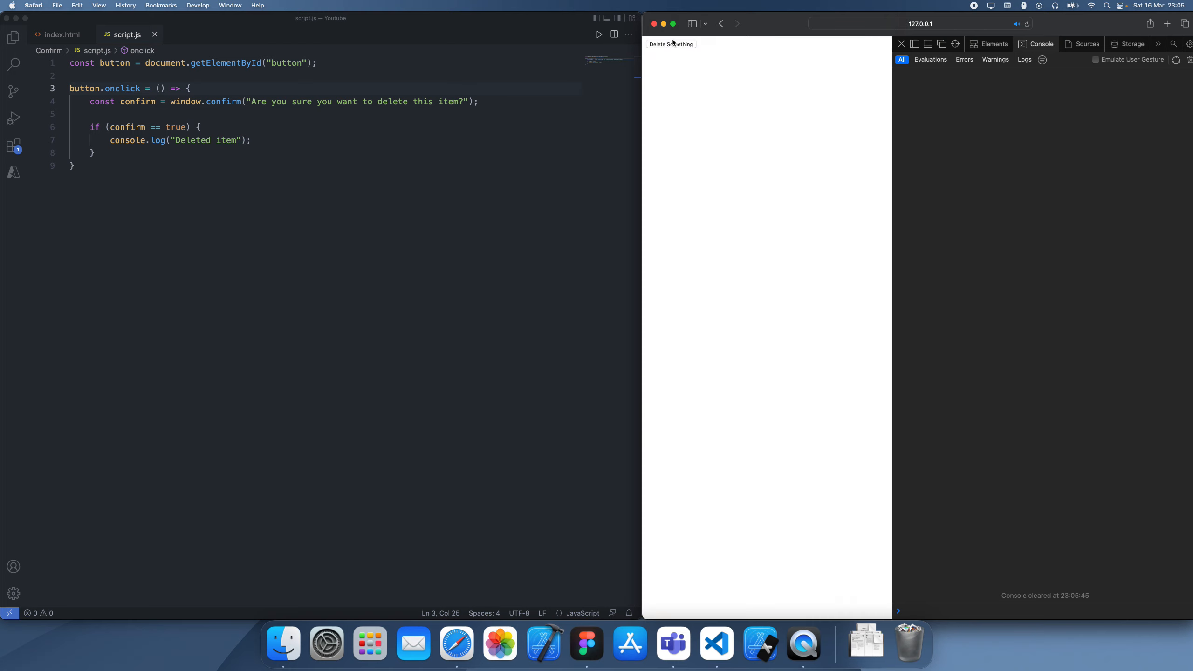
click(670, 44)
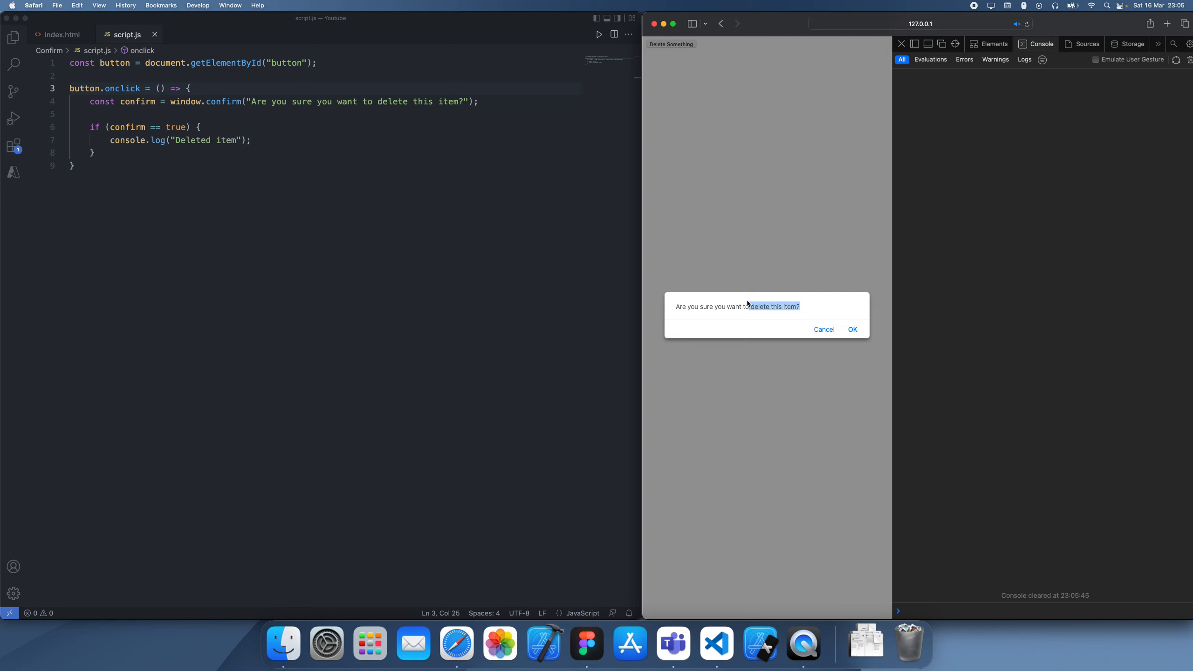
click(851, 328)
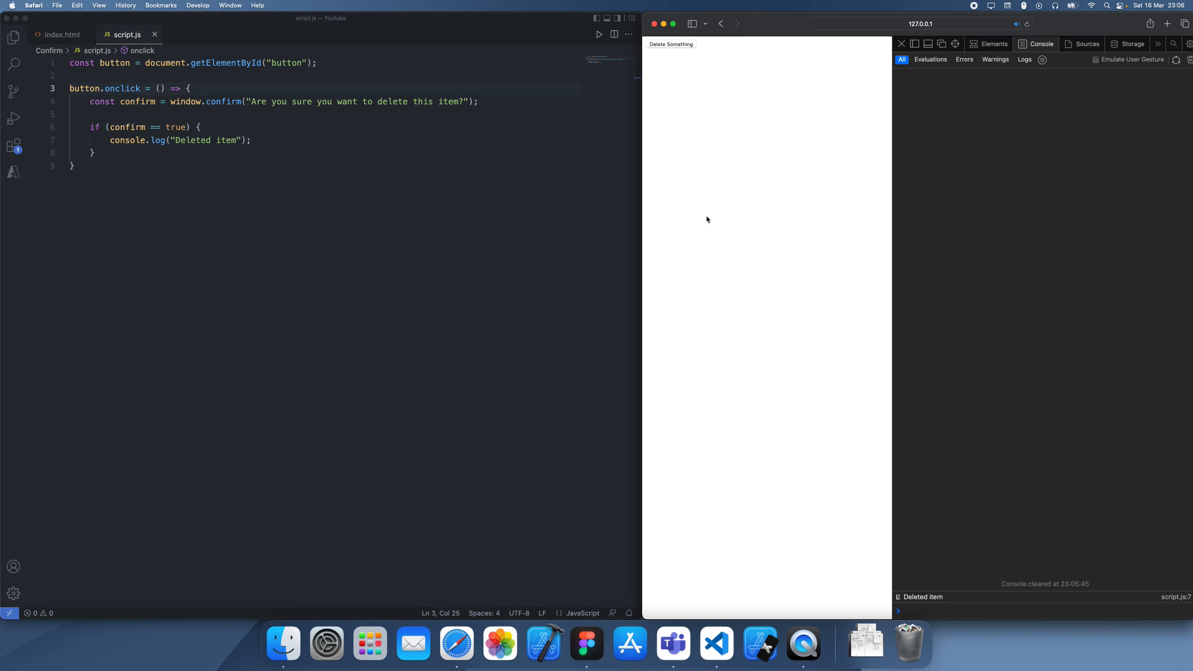
click(239, 151)
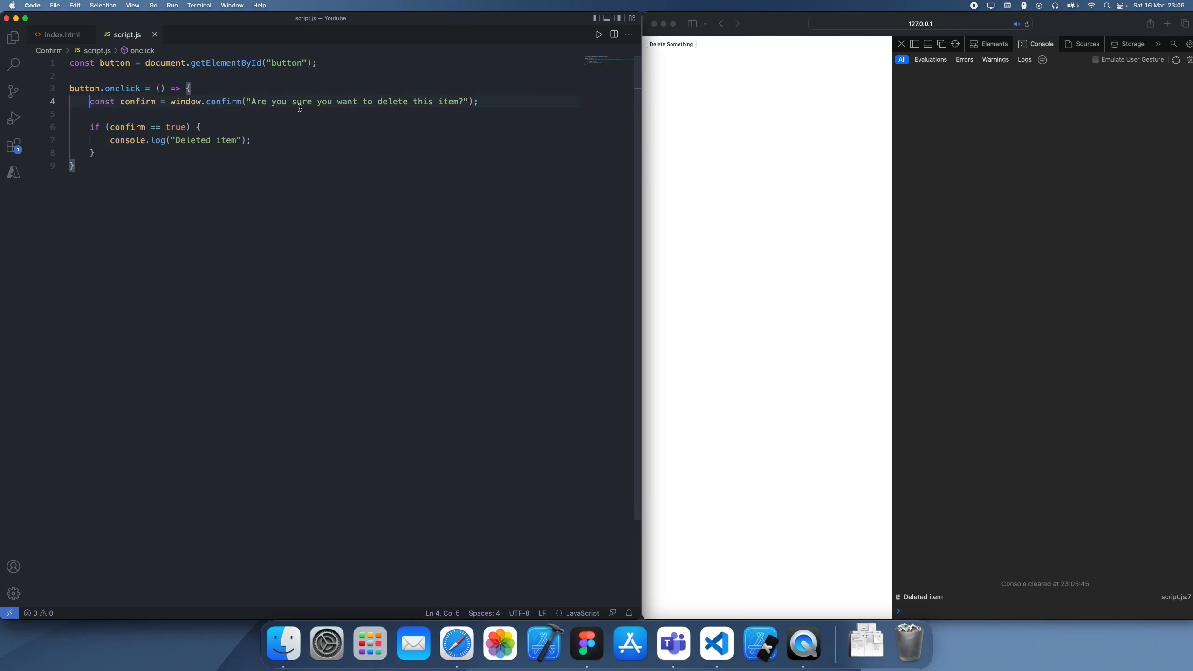
- Highlight the confirm variable line in script.js to review its true check
drag(165, 101, 478, 102)
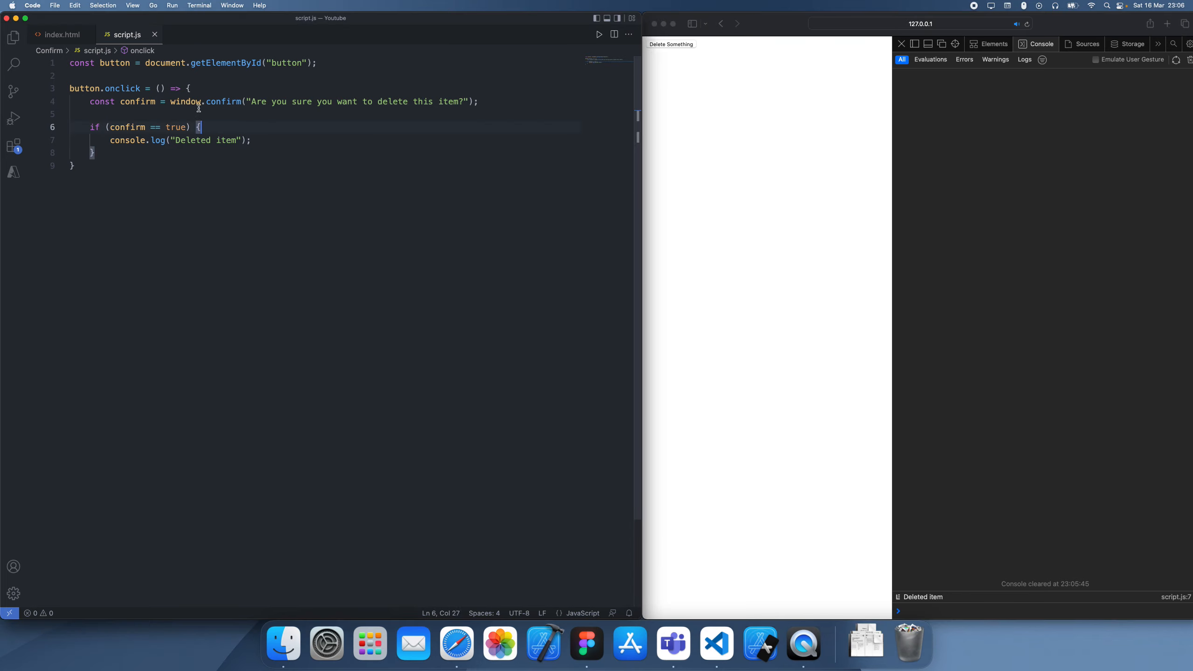
double_click(223, 101)
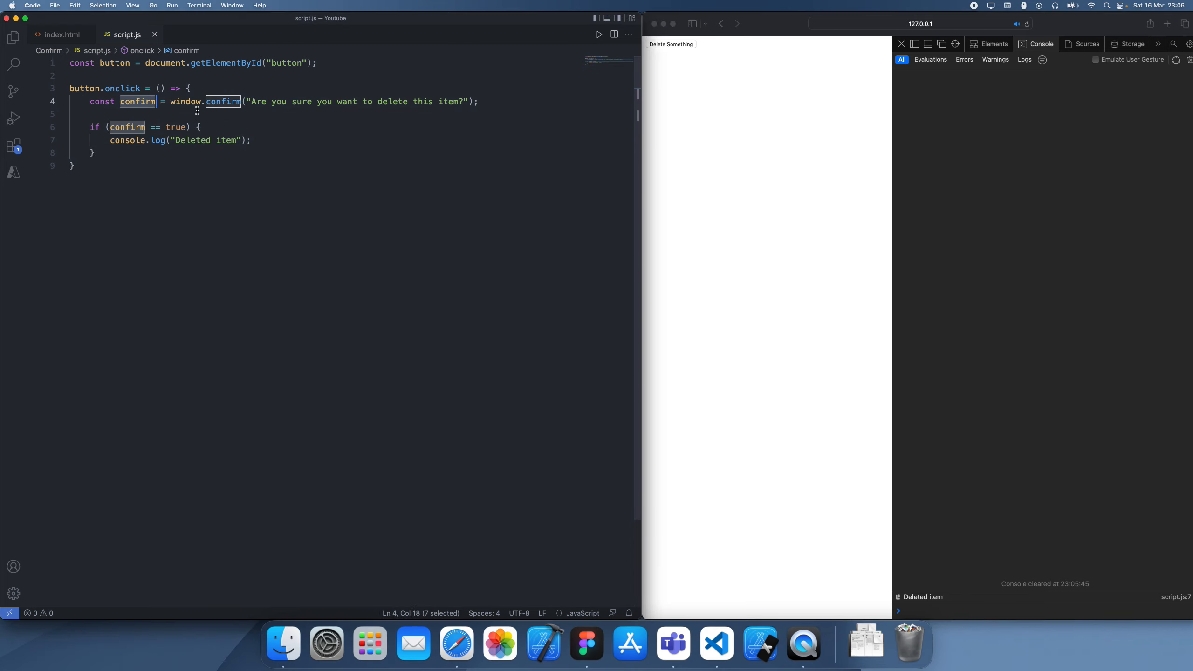